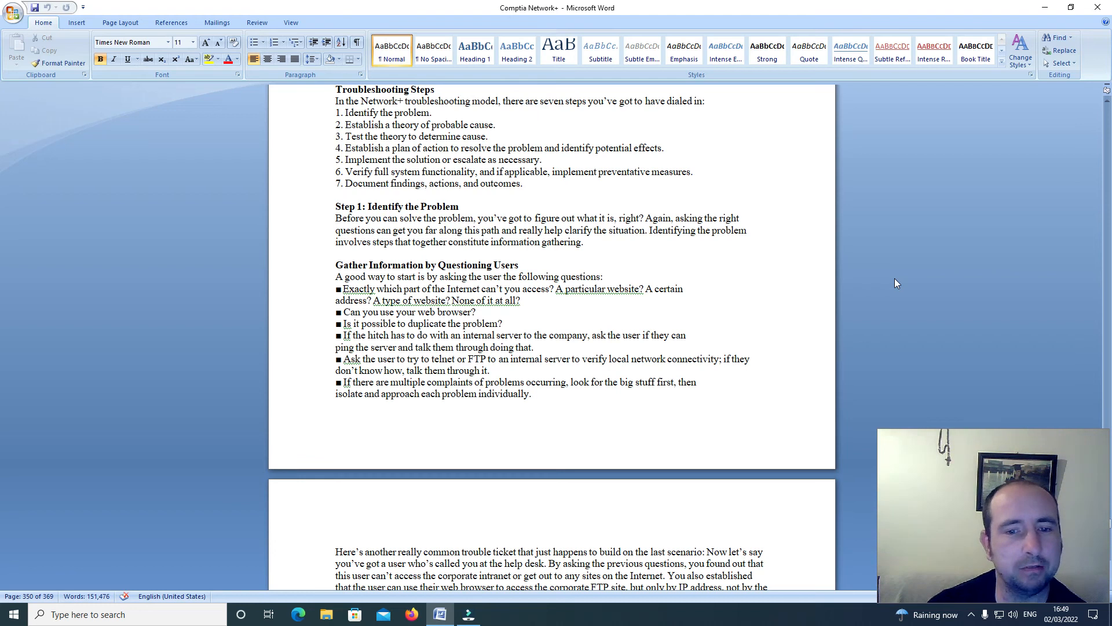
scroll("down", 3)
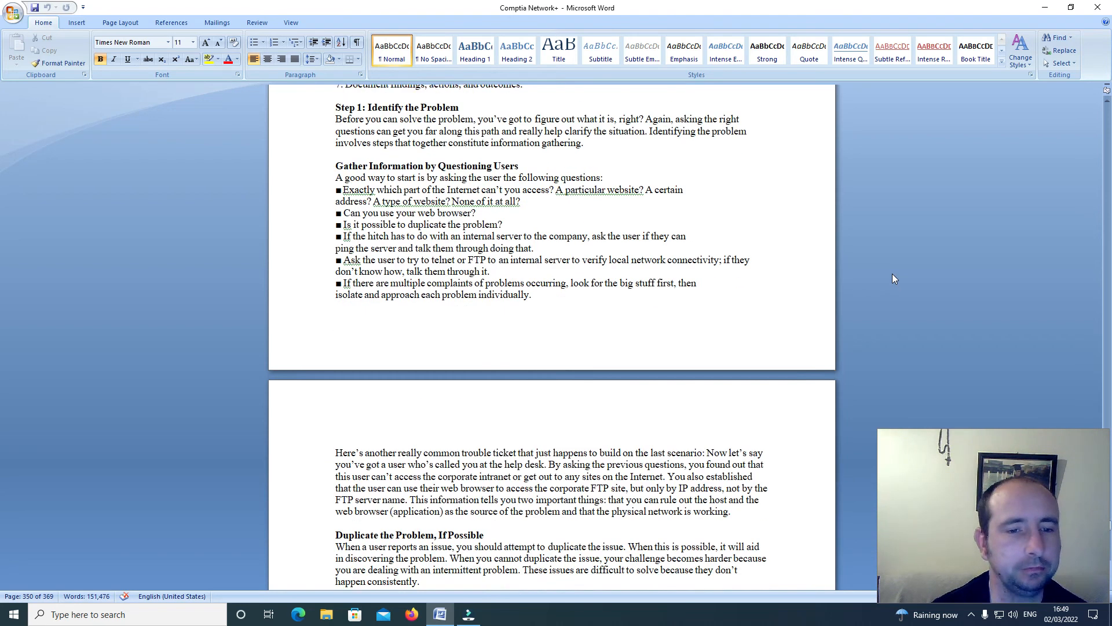
scroll("down", 3)
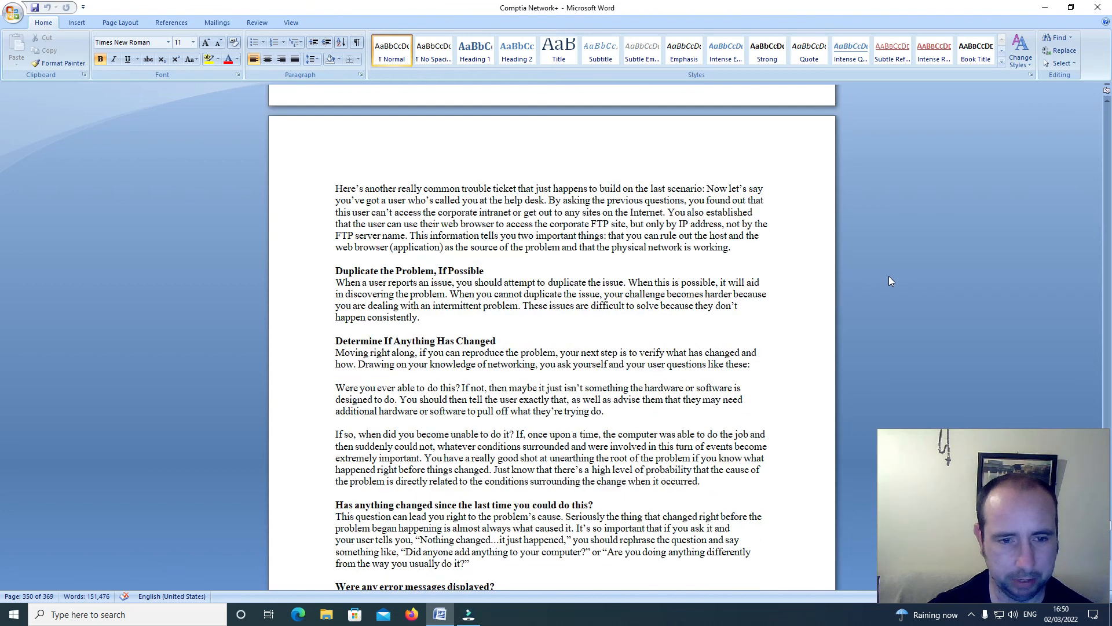
scroll("down", 3)
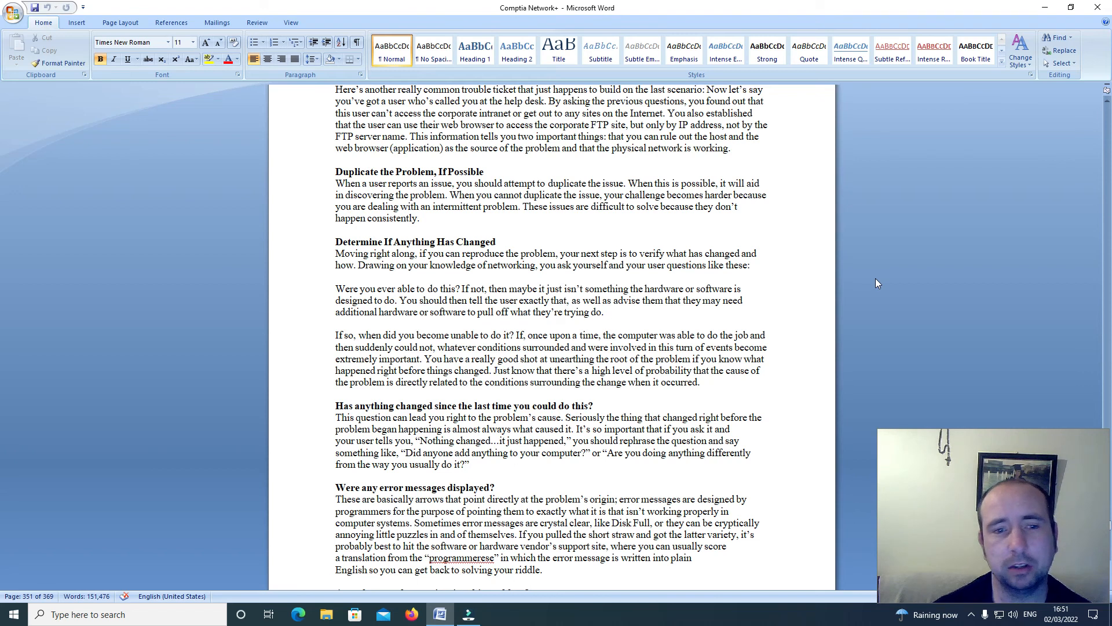
scroll("down", 3)
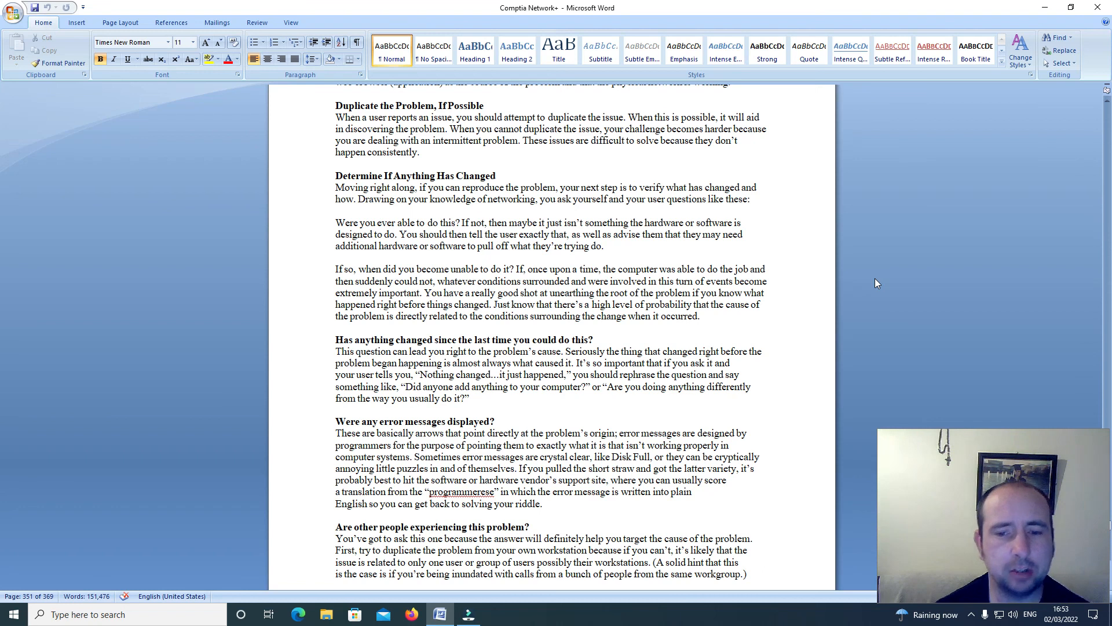
scroll("down", 3)
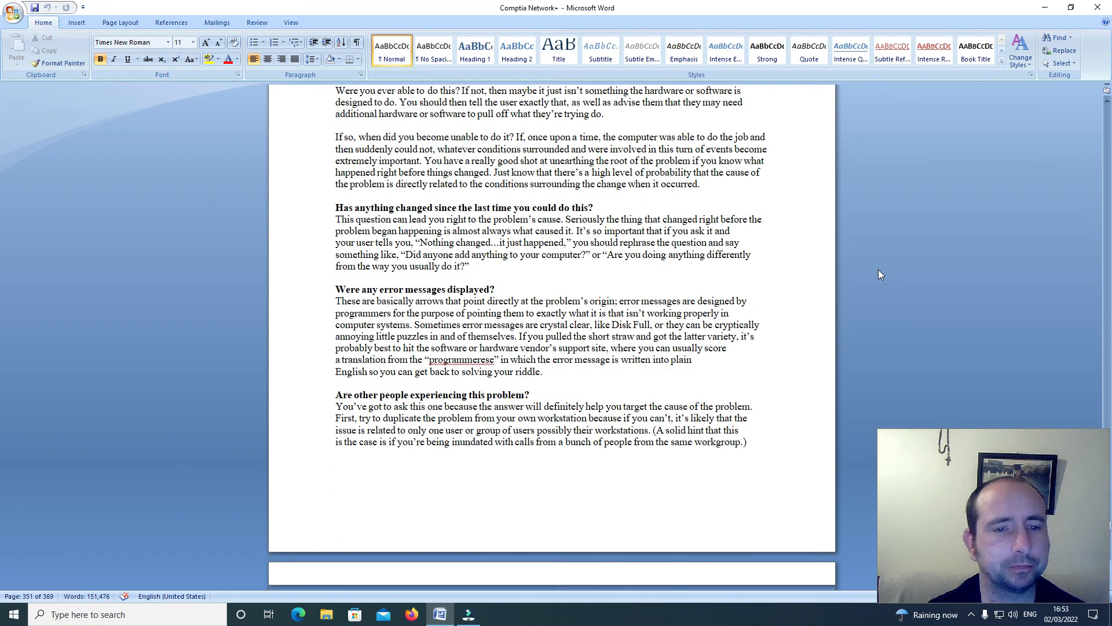
scroll("down", 3)
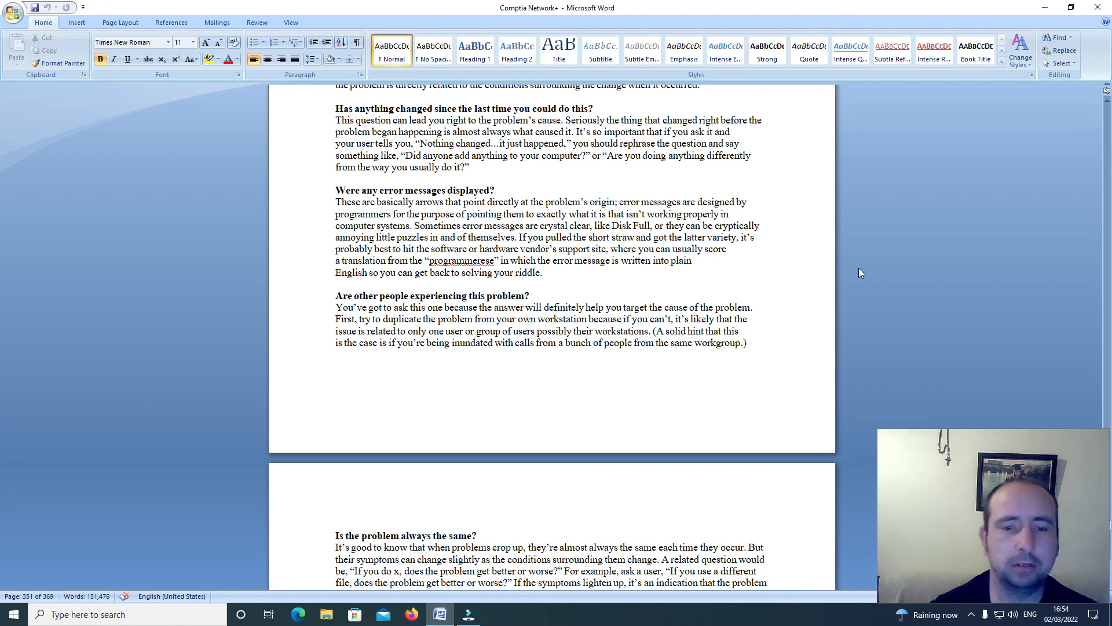
scroll("down", 3)
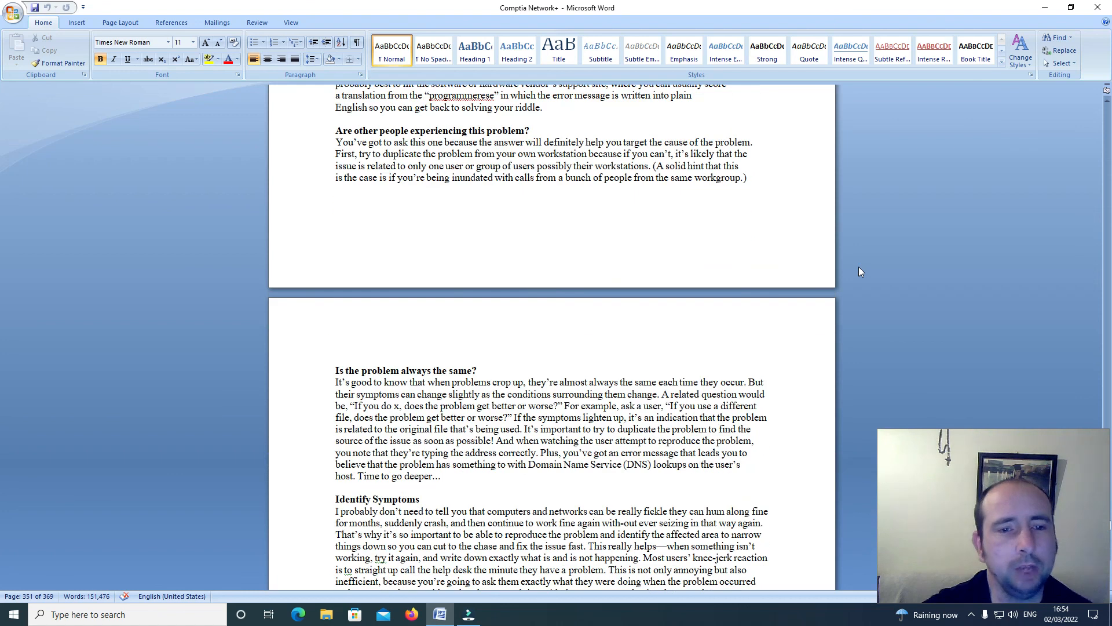